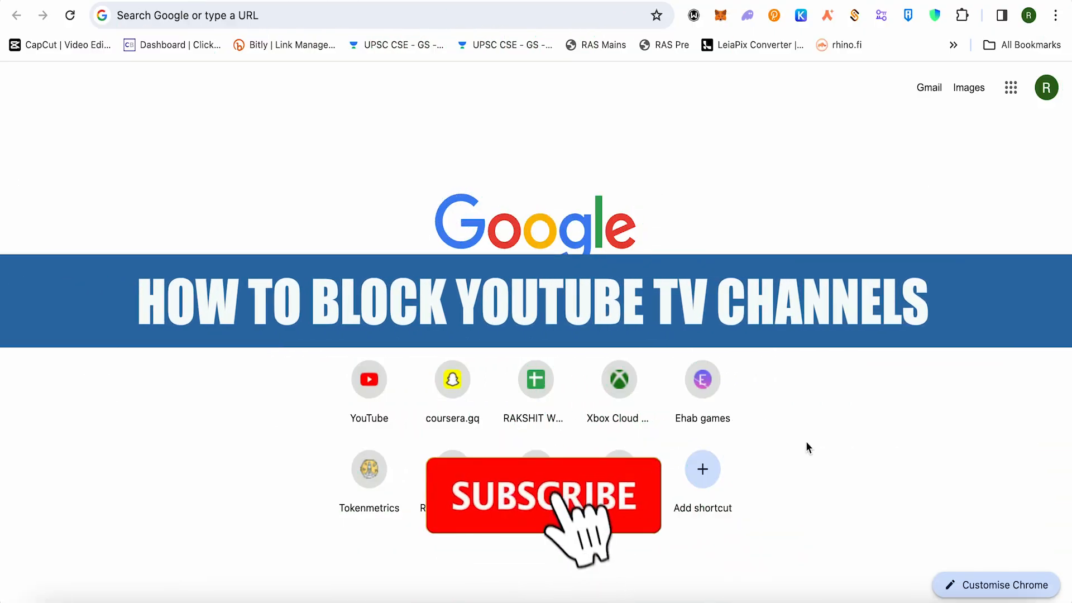
Load tv.youtube.com in Chrome to reach the YouTube TV home page
{"action": "left_click", "coordinate": [548, 497]}
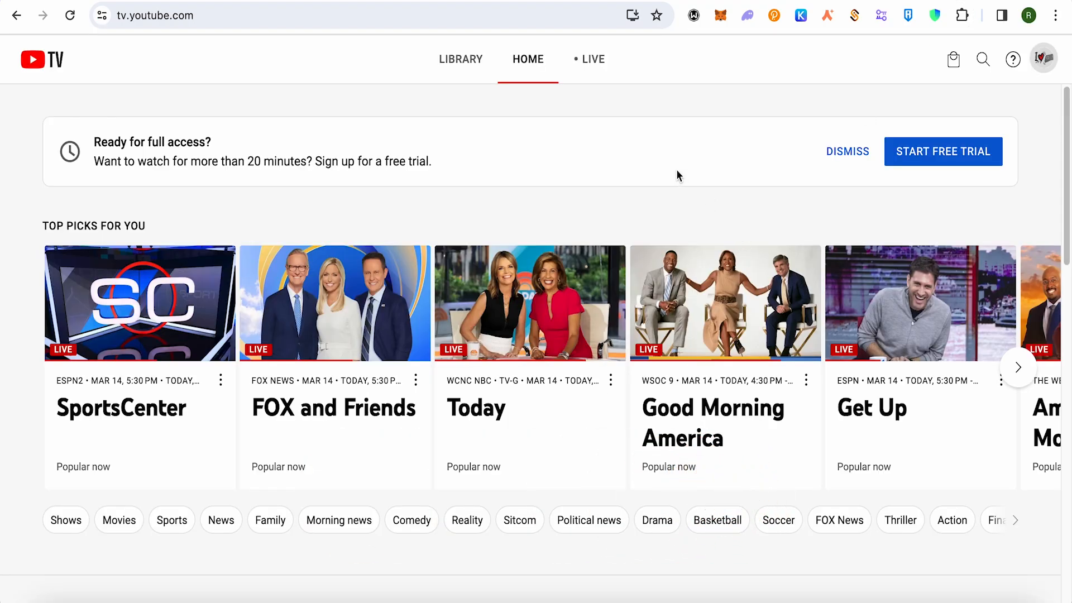
{"action": "mouse_move", "coordinate": [616, 100]}
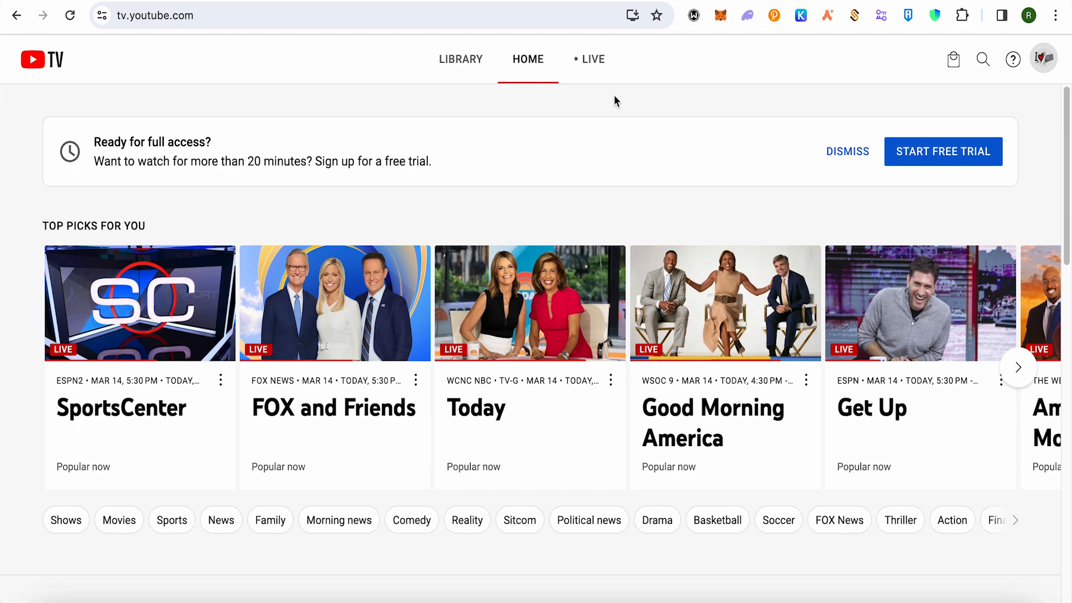
Open the LIVE guide and expand the Sort: Default dropdown of channel orderings
{"action": "left_click", "coordinate": [594, 59]}
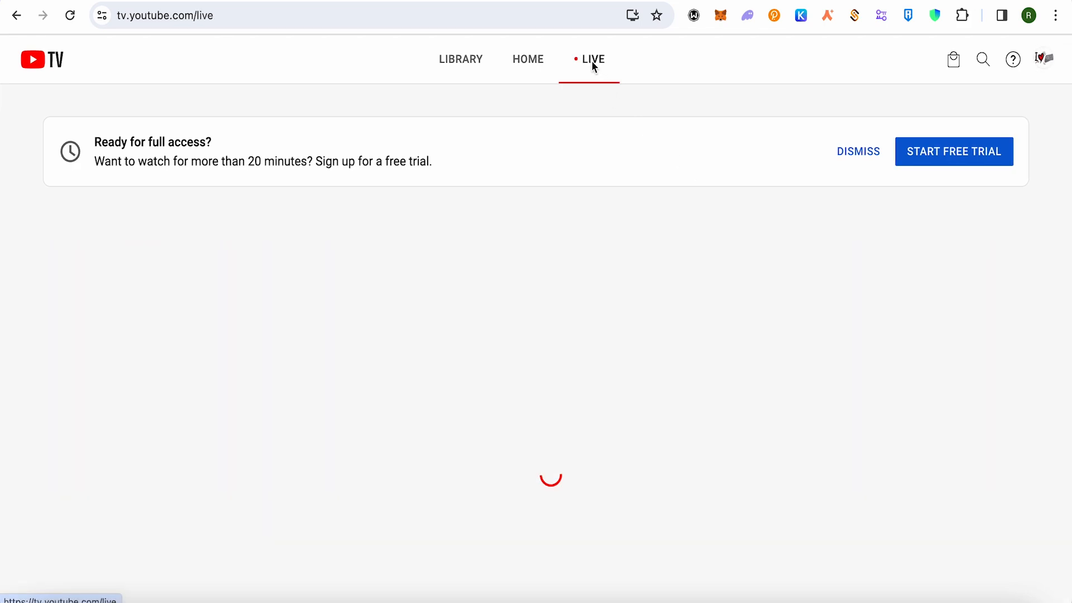
{"action": "mouse_move", "coordinate": [599, 185]}
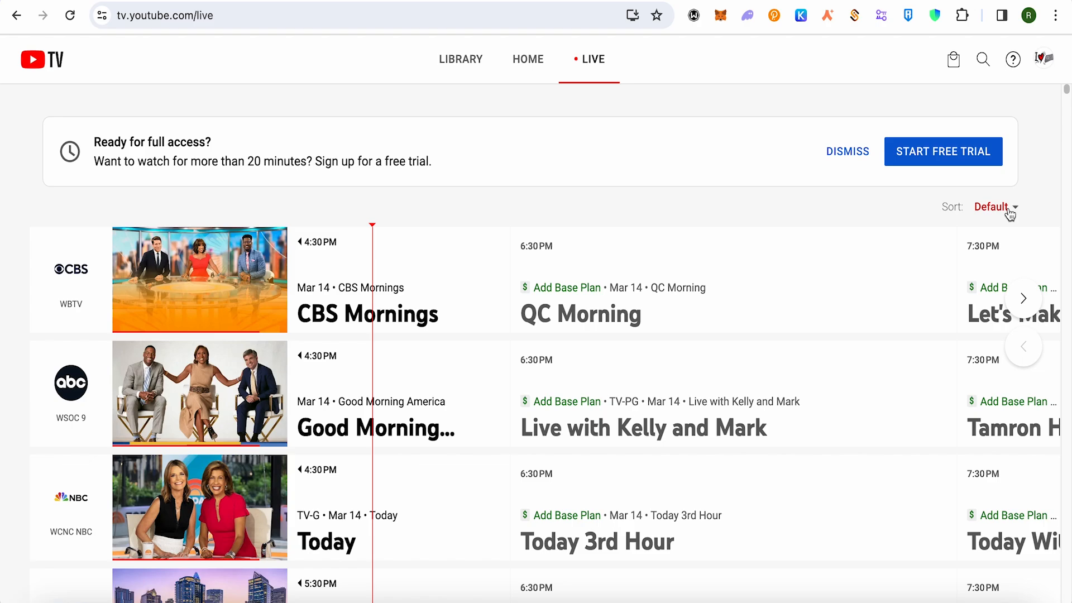
{"action": "left_click", "coordinate": [995, 207]}
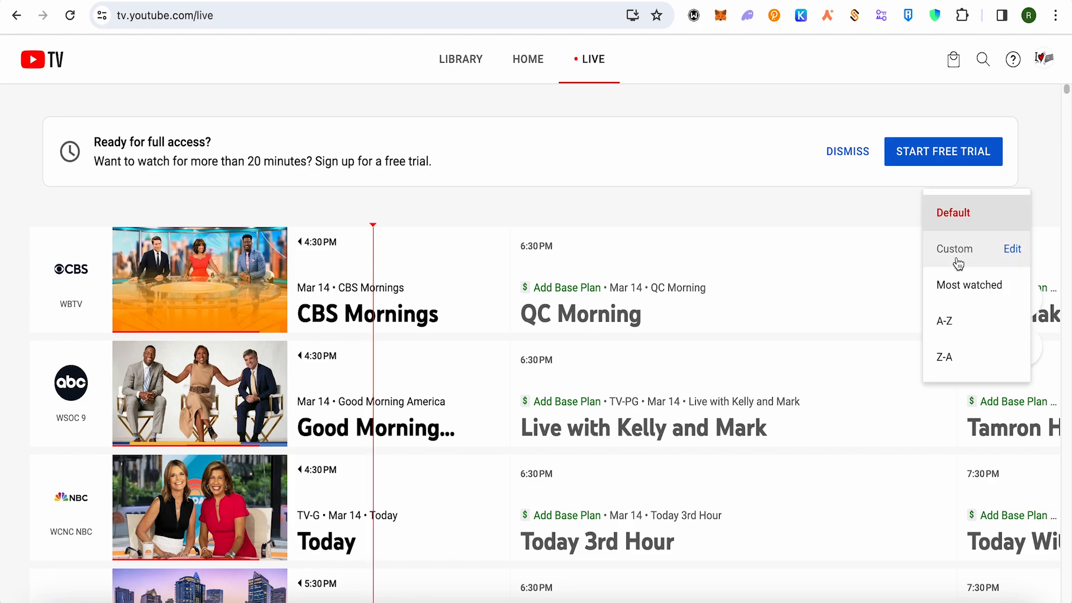
{"action": "mouse_move", "coordinate": [964, 282]}
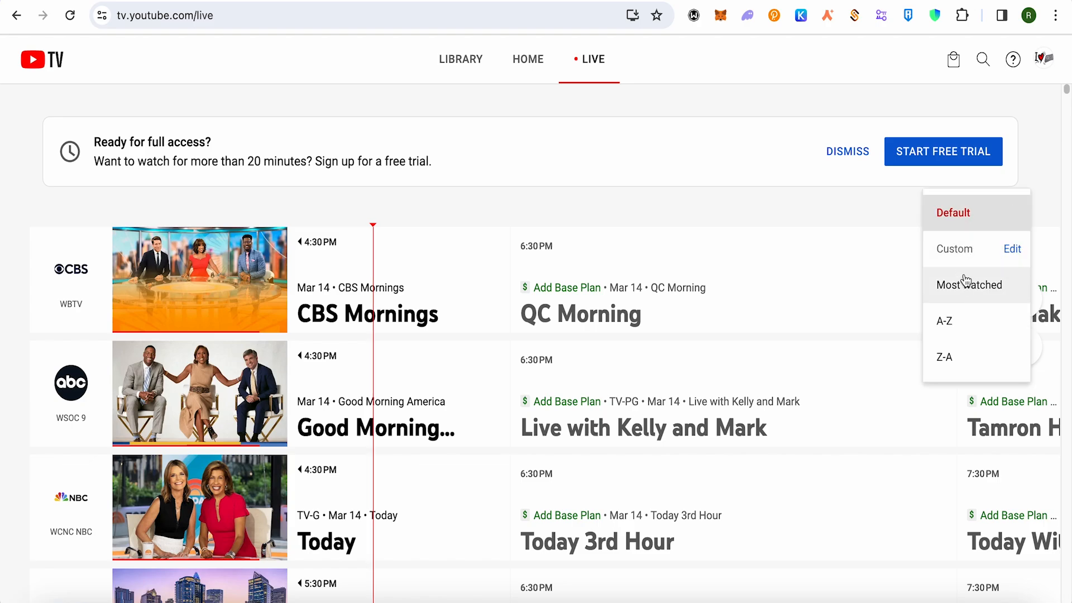
{"action": "mouse_move", "coordinate": [1005, 262]}
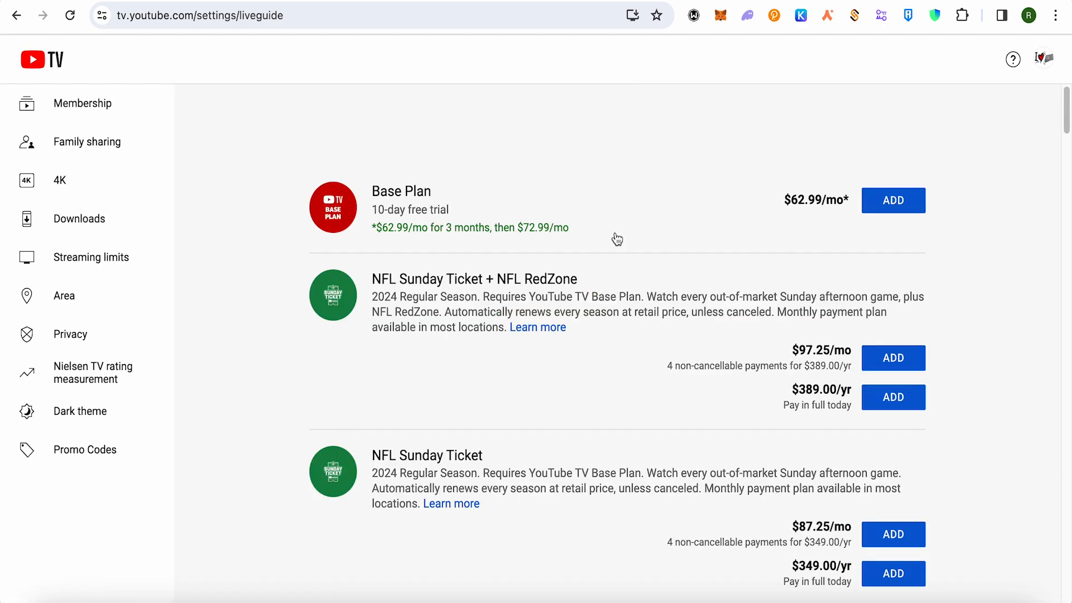
{"action": "mouse_move", "coordinate": [230, 258]}
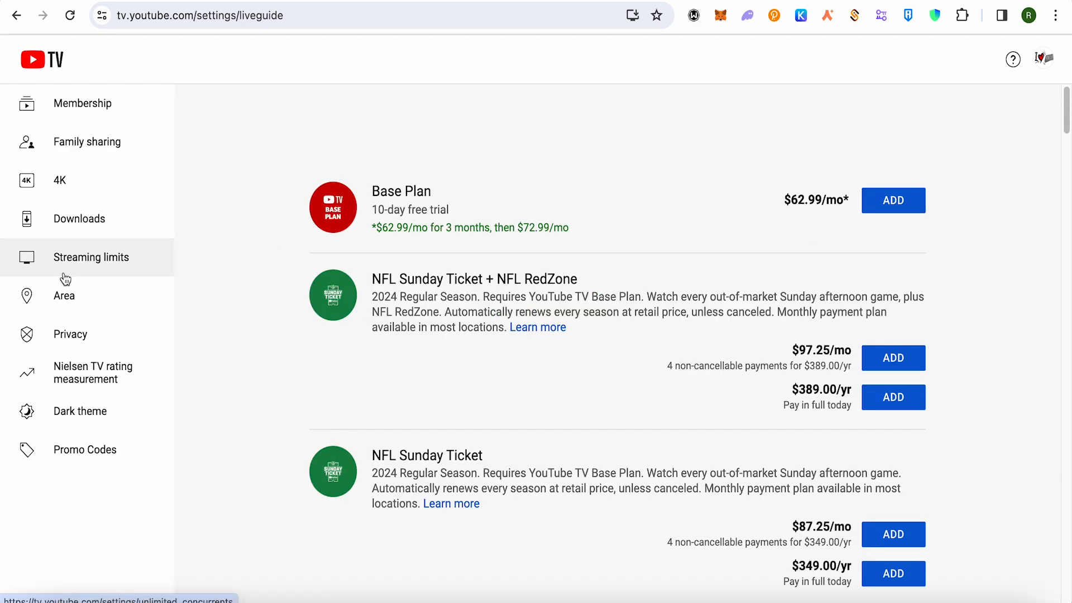
{"action": "mouse_move", "coordinate": [77, 269]}
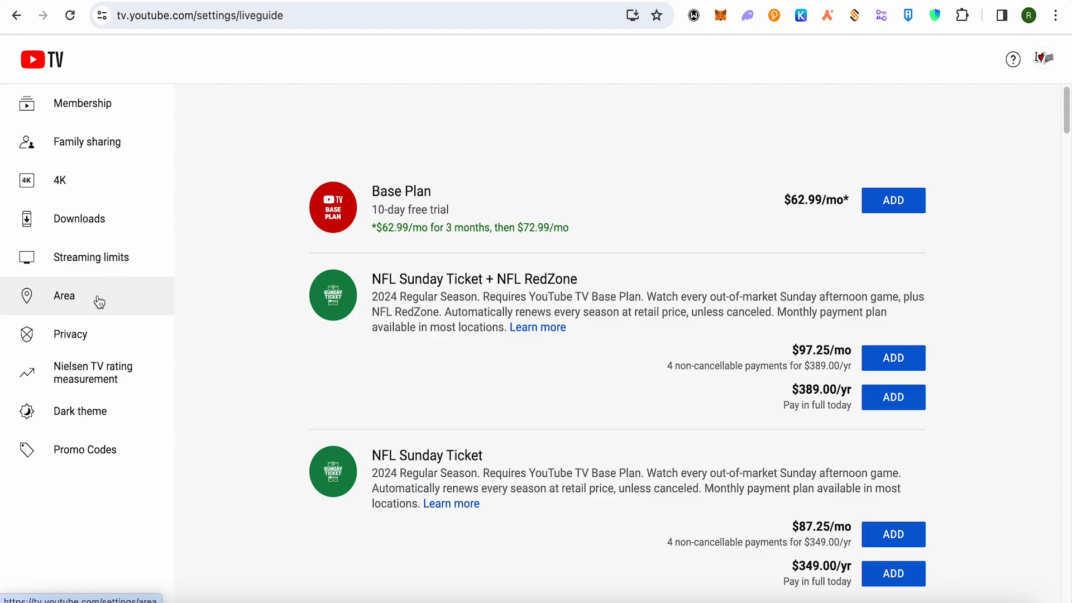
{"action": "mouse_move", "coordinate": [105, 299]}
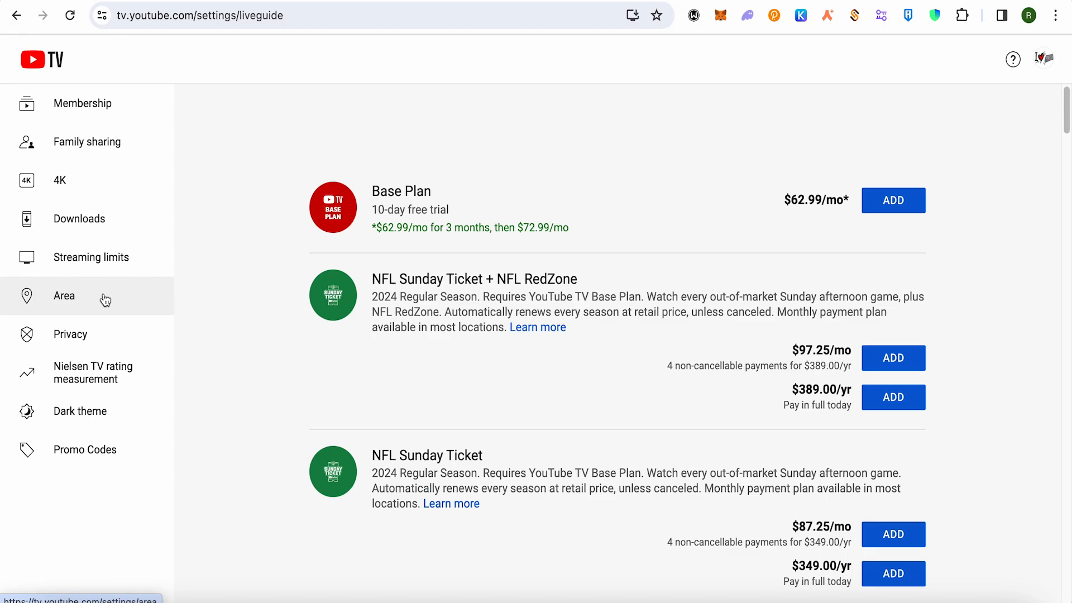
{"action": "mouse_move", "coordinate": [111, 294]}
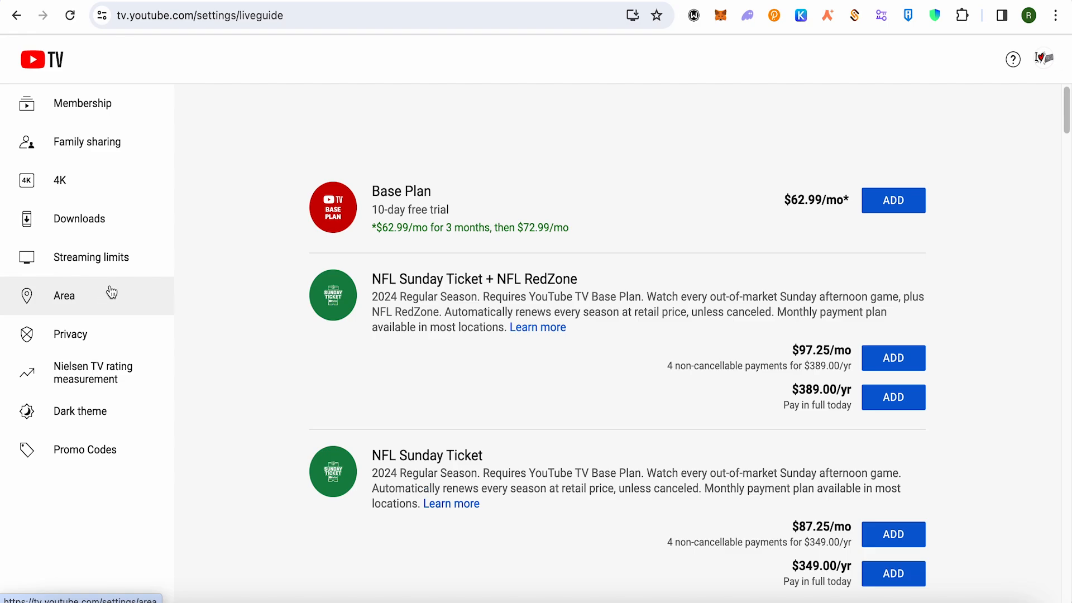
{"action": "mouse_move", "coordinate": [98, 290]}
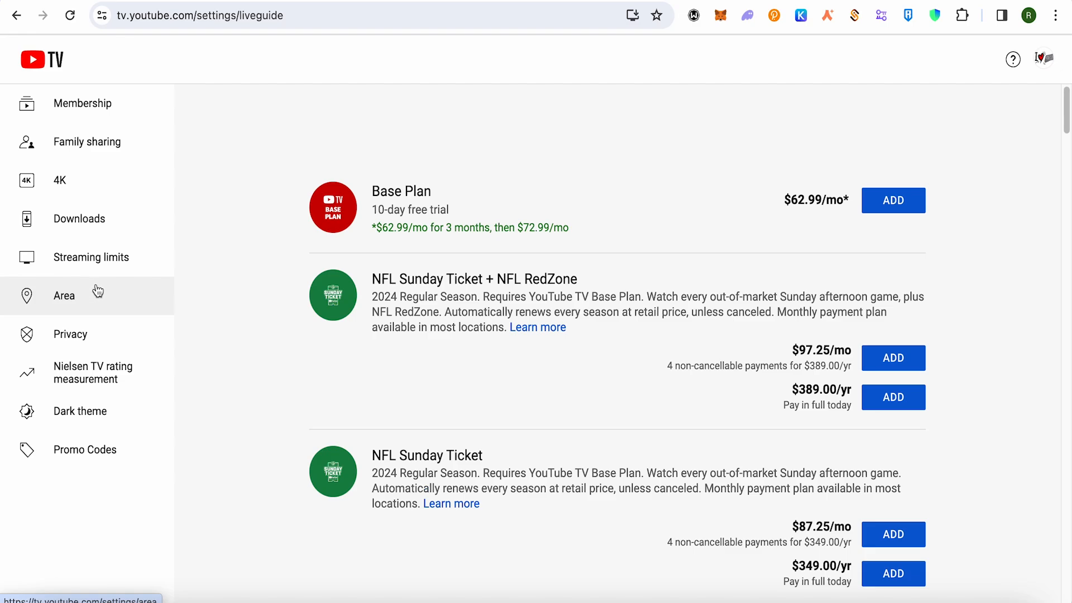
{"action": "mouse_move", "coordinate": [101, 292]}
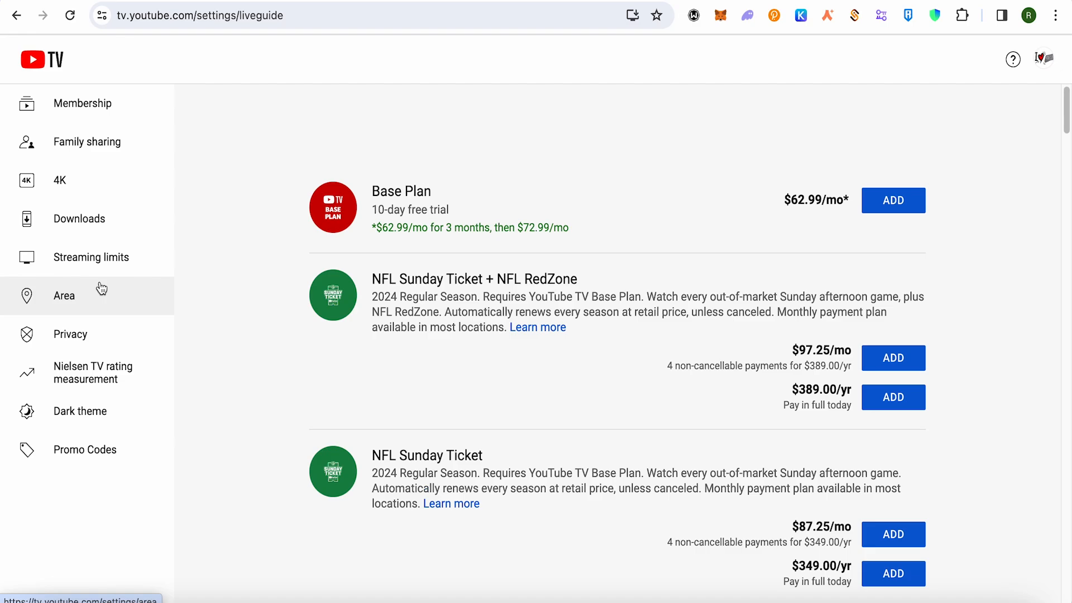
{"action": "mouse_move", "coordinate": [395, 272]}
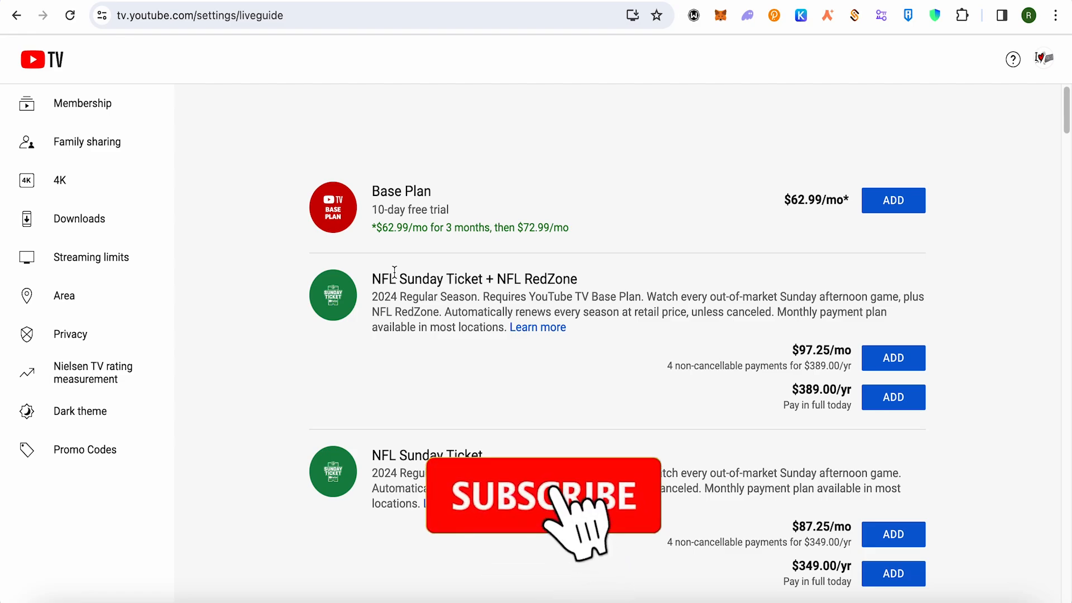
Choose Edit beside Custom to open the live guide settings page
{"action": "left_click", "coordinate": [543, 497]}
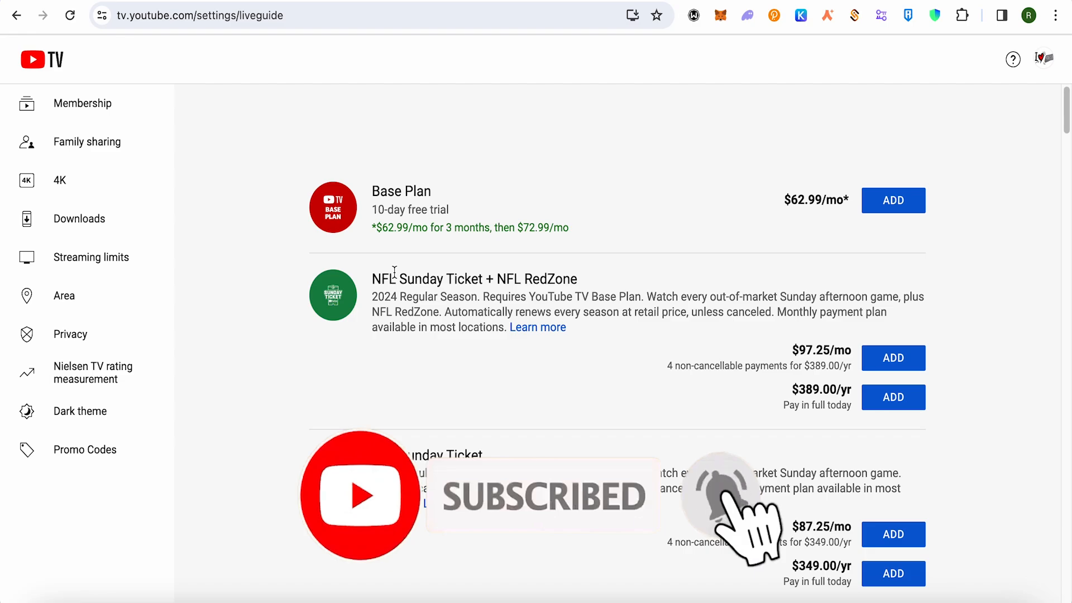